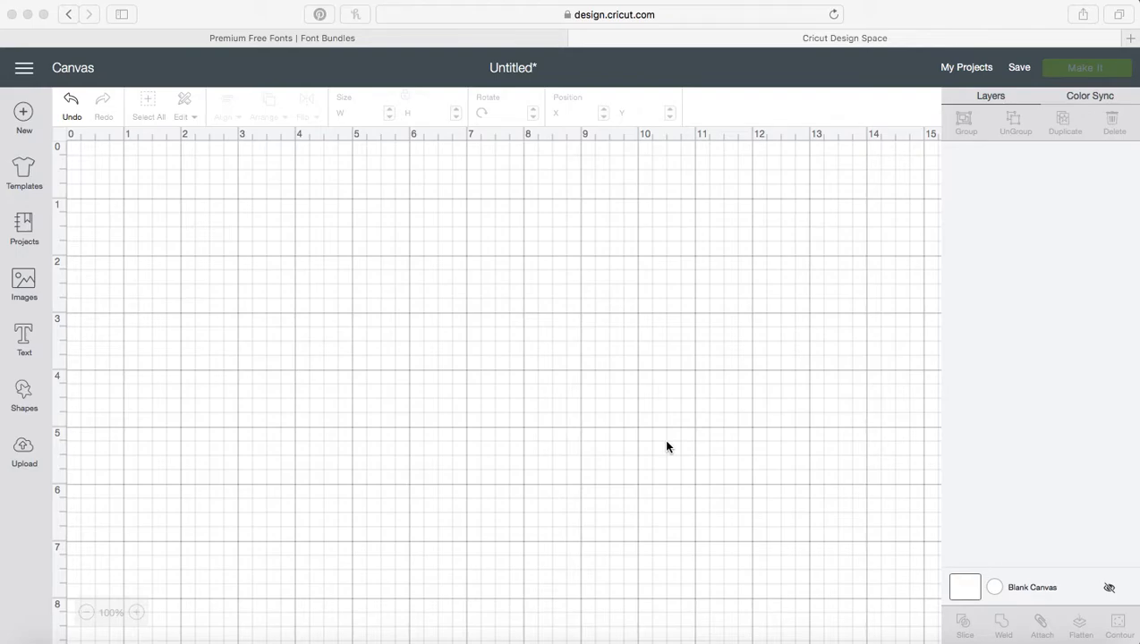
pyautogui.moveTo(656, 166)
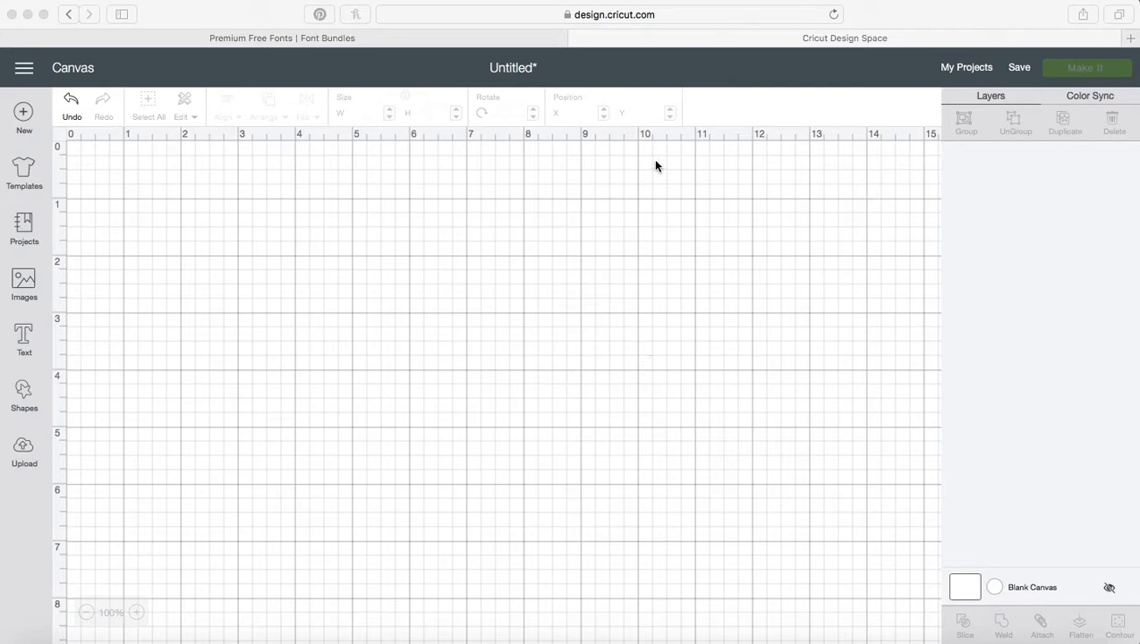
pyautogui.moveTo(710, 60)
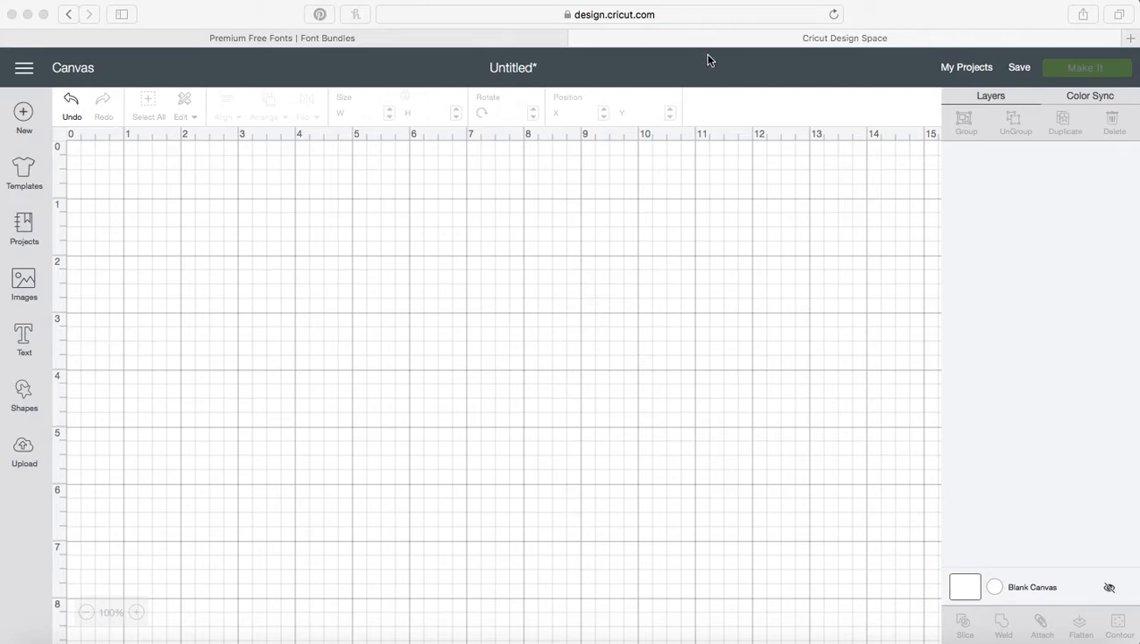
pyautogui.moveTo(233, 274)
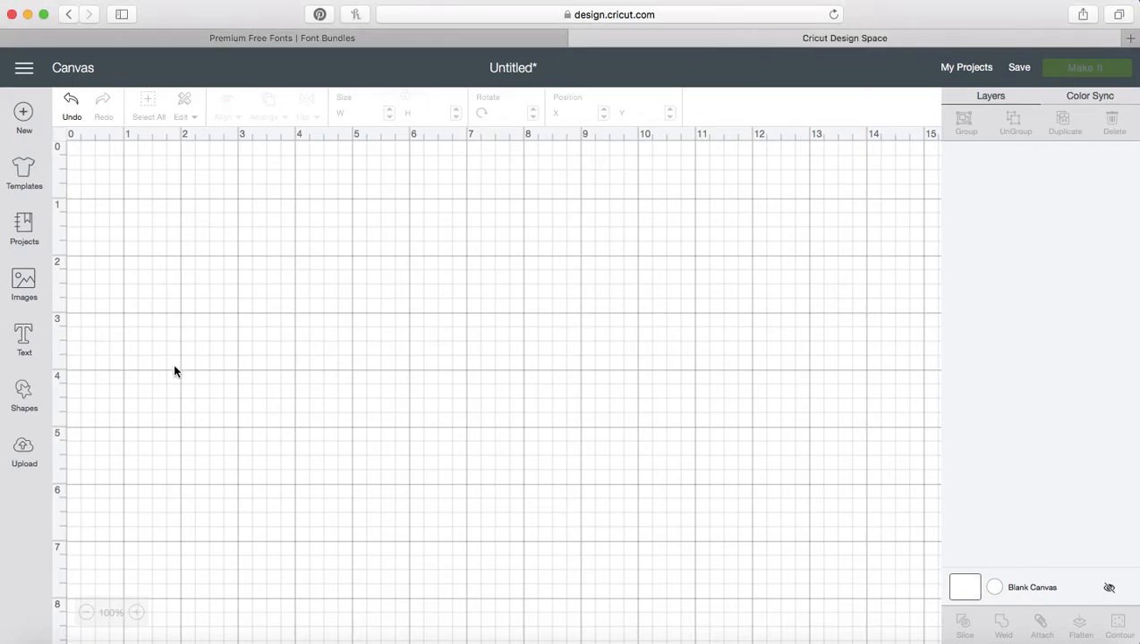
# Add a 'text' layer and search the font list for Angelica, finding none.
pyautogui.click(24, 338)
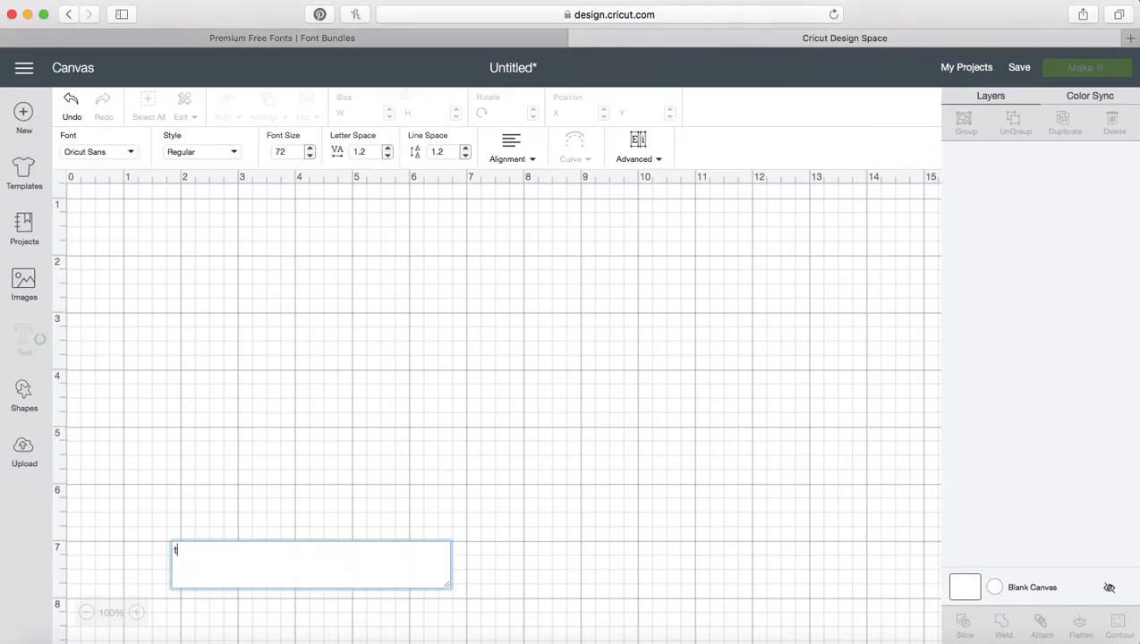
pyautogui.write('text')
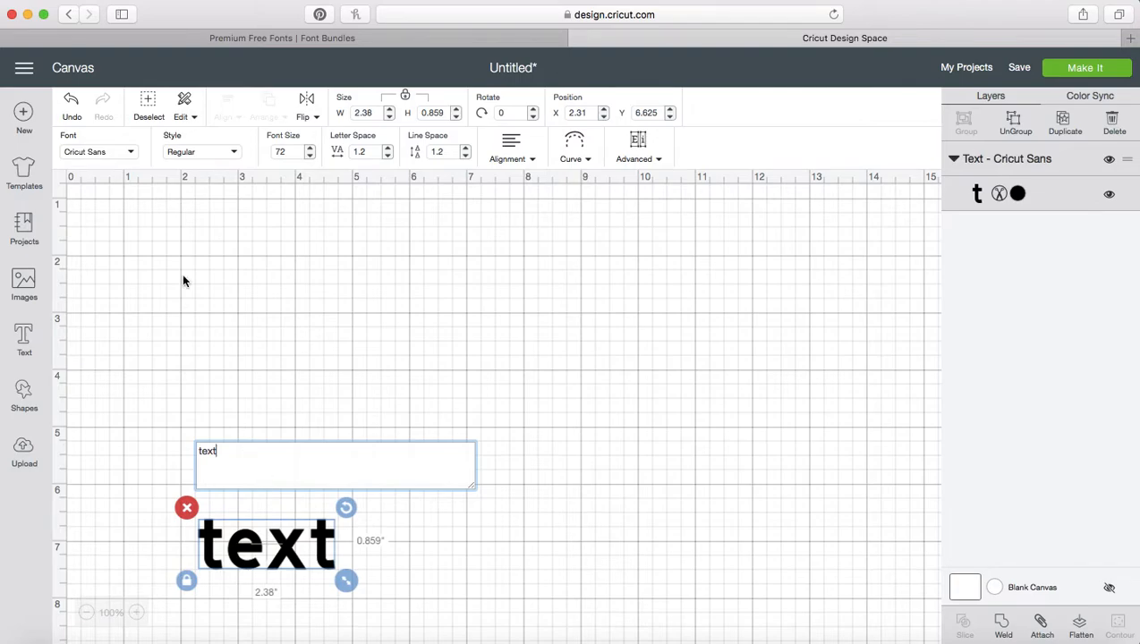
pyautogui.moveTo(125, 162)
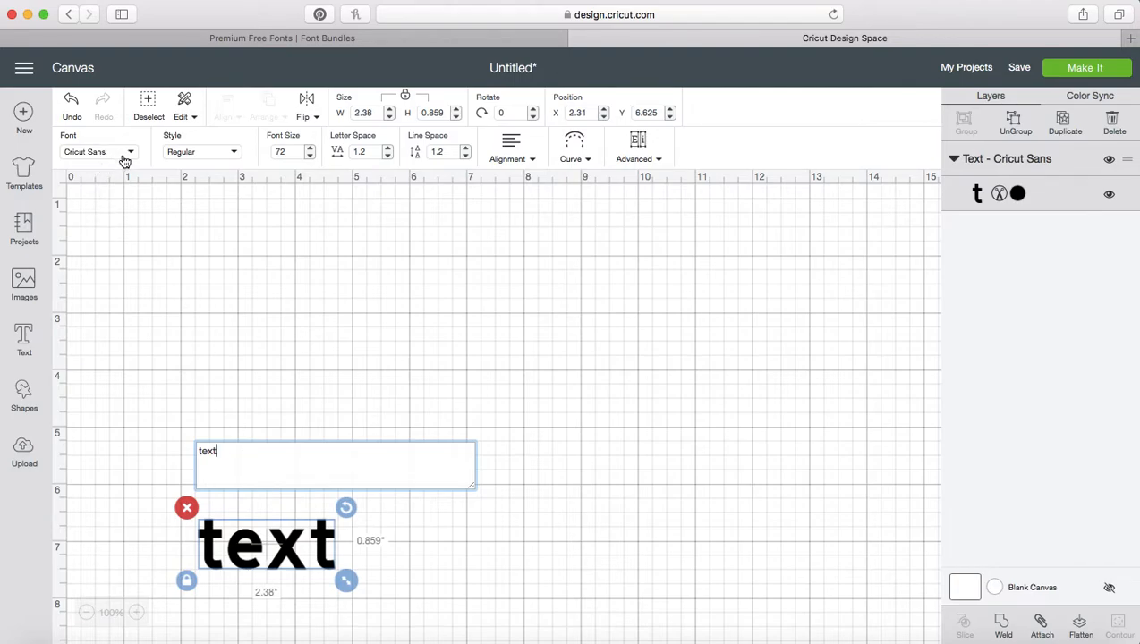
pyautogui.click(99, 151)
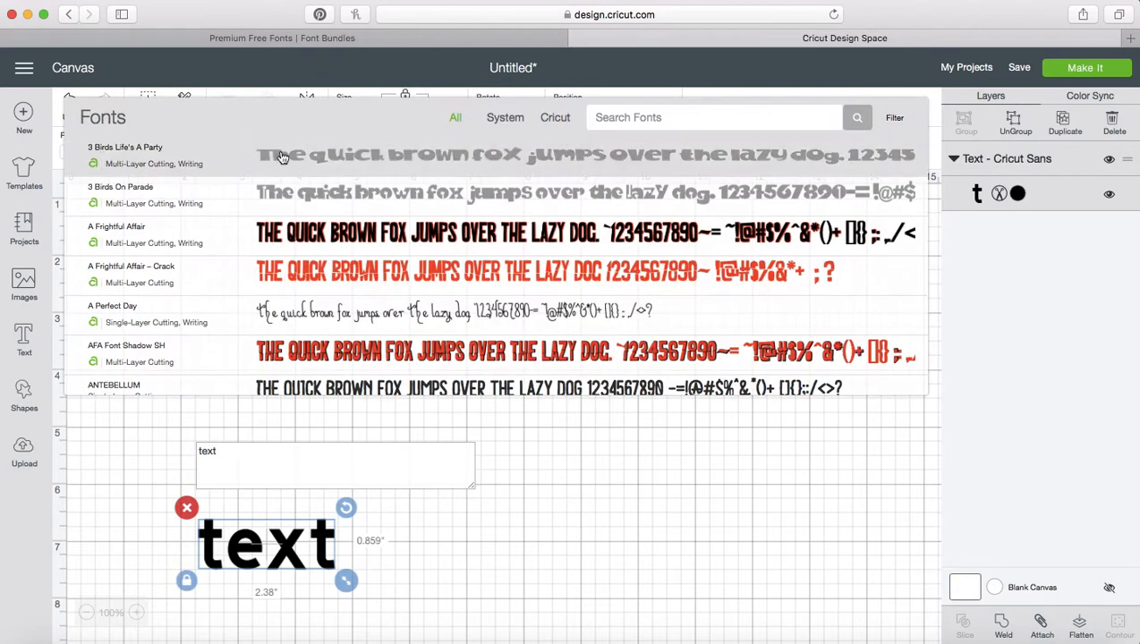
pyautogui.write('angelica')
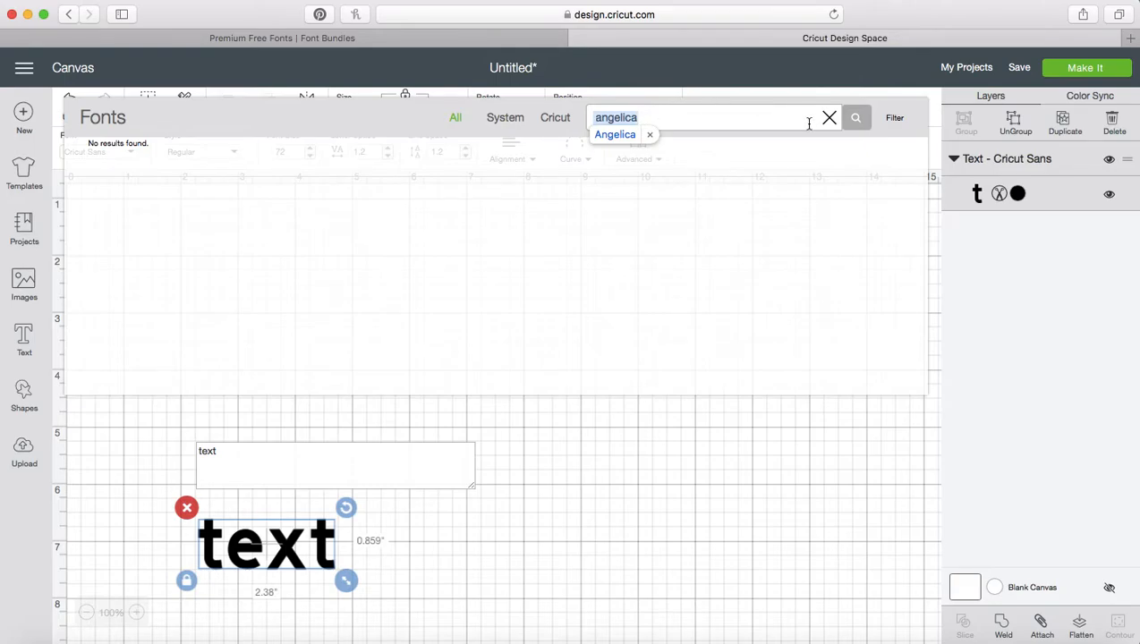
pyautogui.click(829, 117)
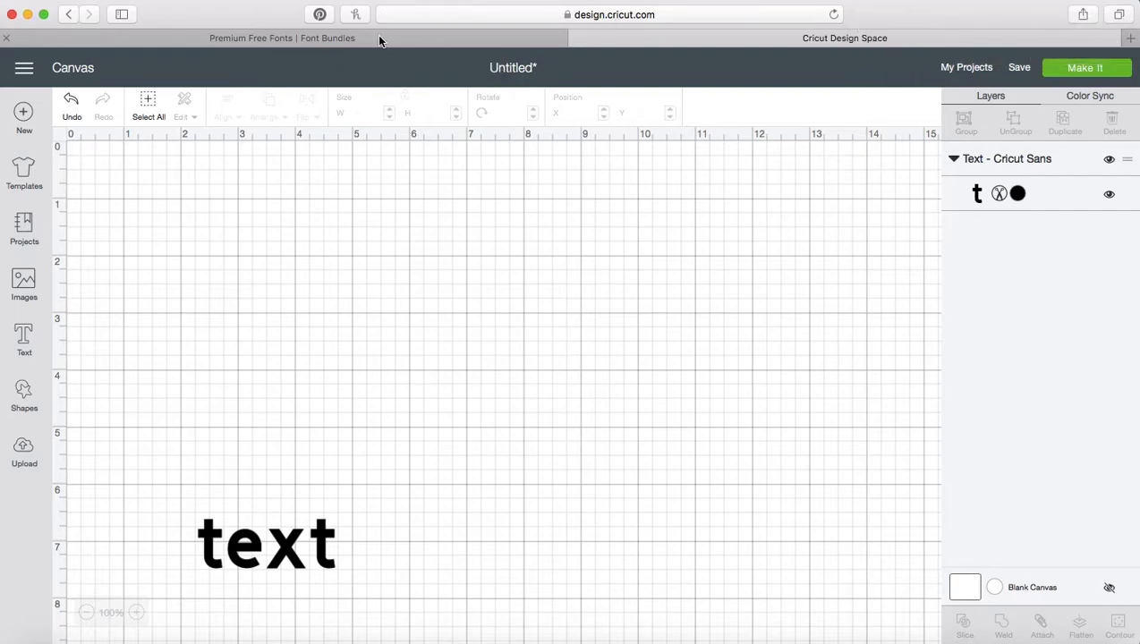
# On Font Bundles, grab the free Angelica font from Current Free Downloads.
pyautogui.click(282, 38)
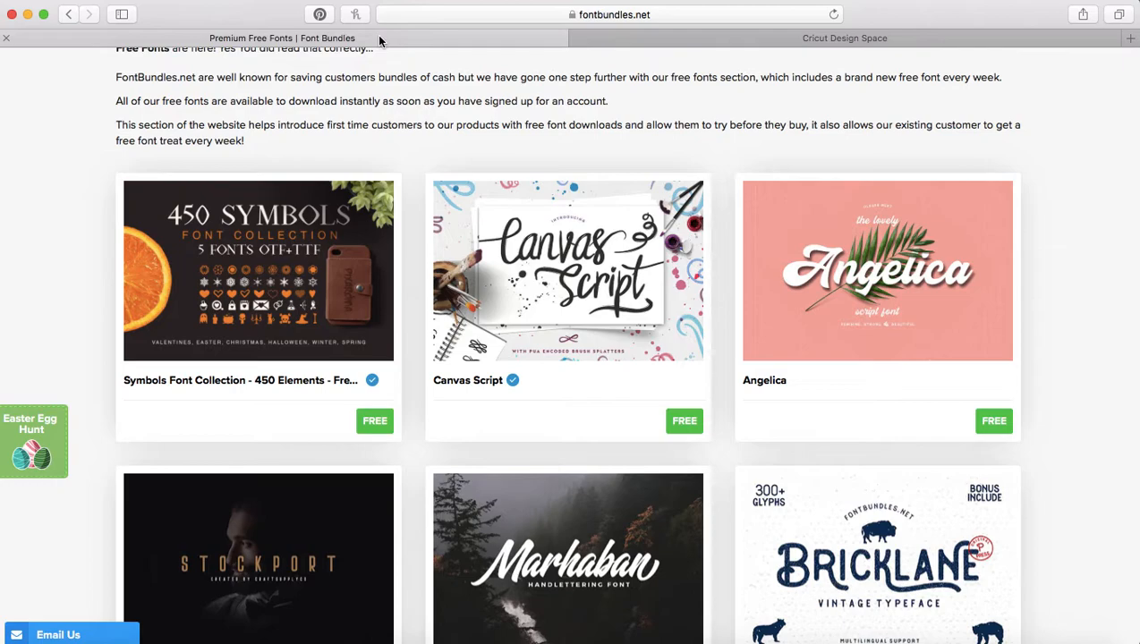
pyautogui.moveTo(844, 352)
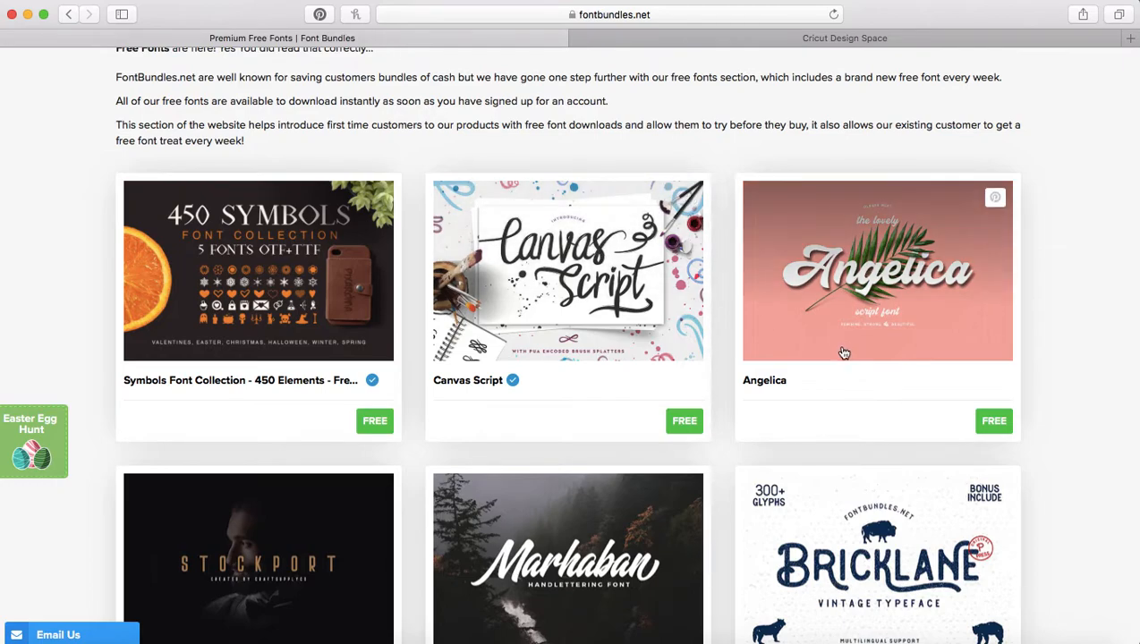
pyautogui.moveTo(931, 394)
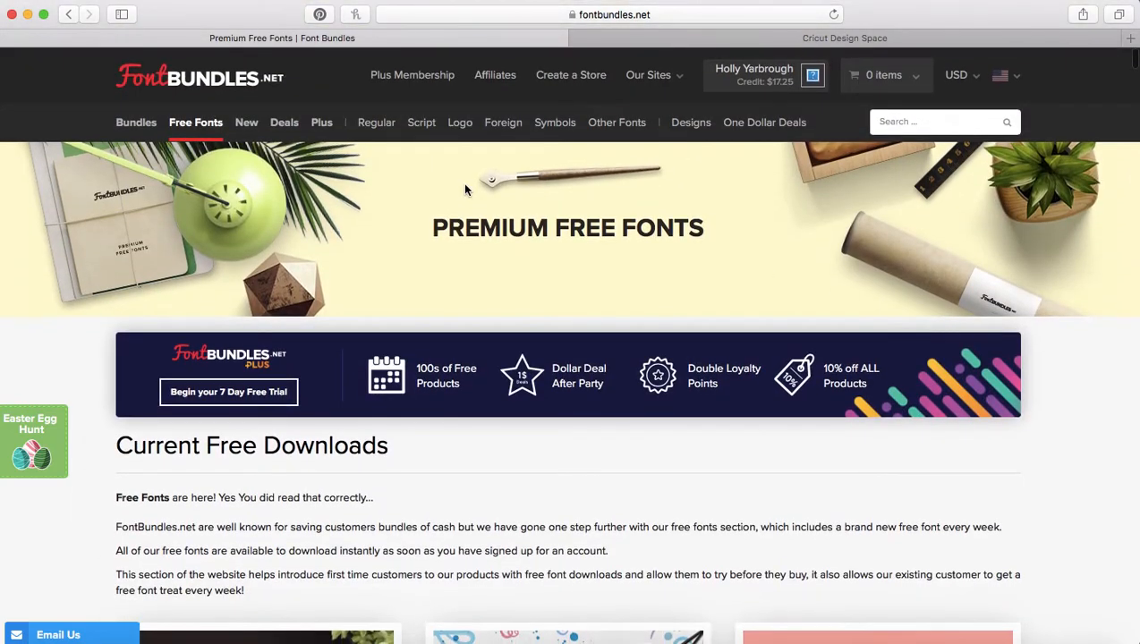
pyautogui.moveTo(541, 347)
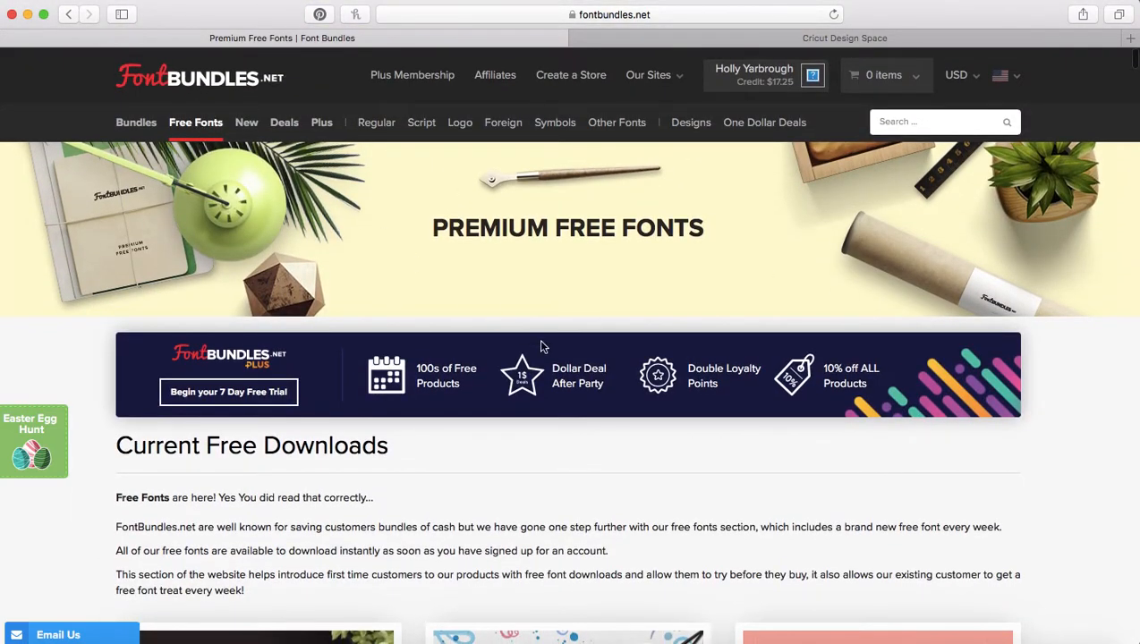
pyautogui.scroll(-3)
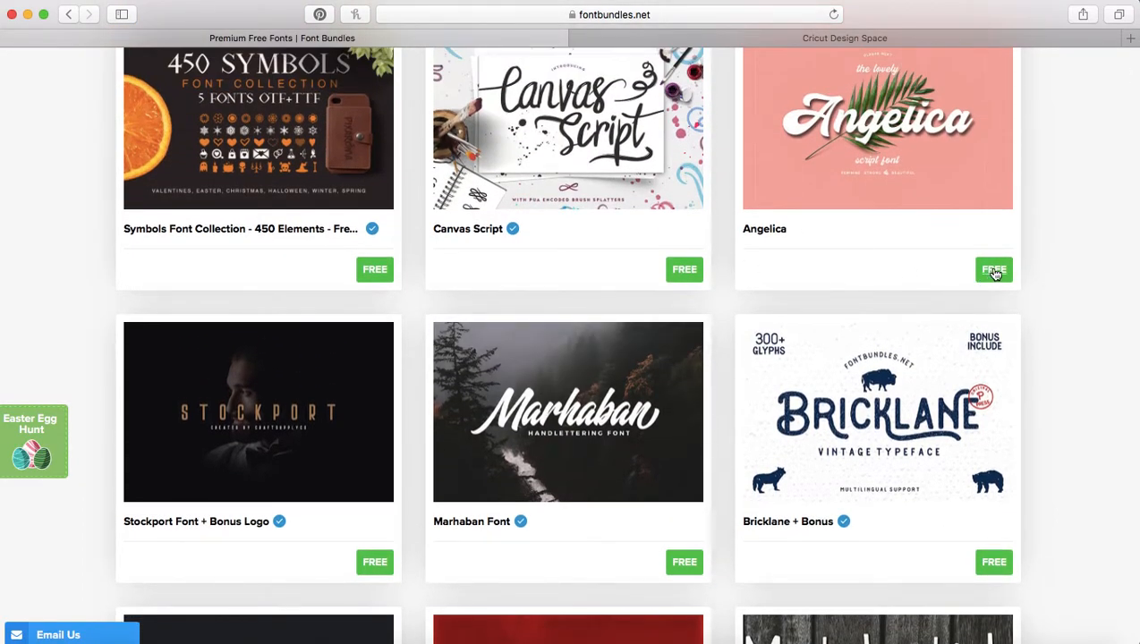
pyautogui.click(993, 270)
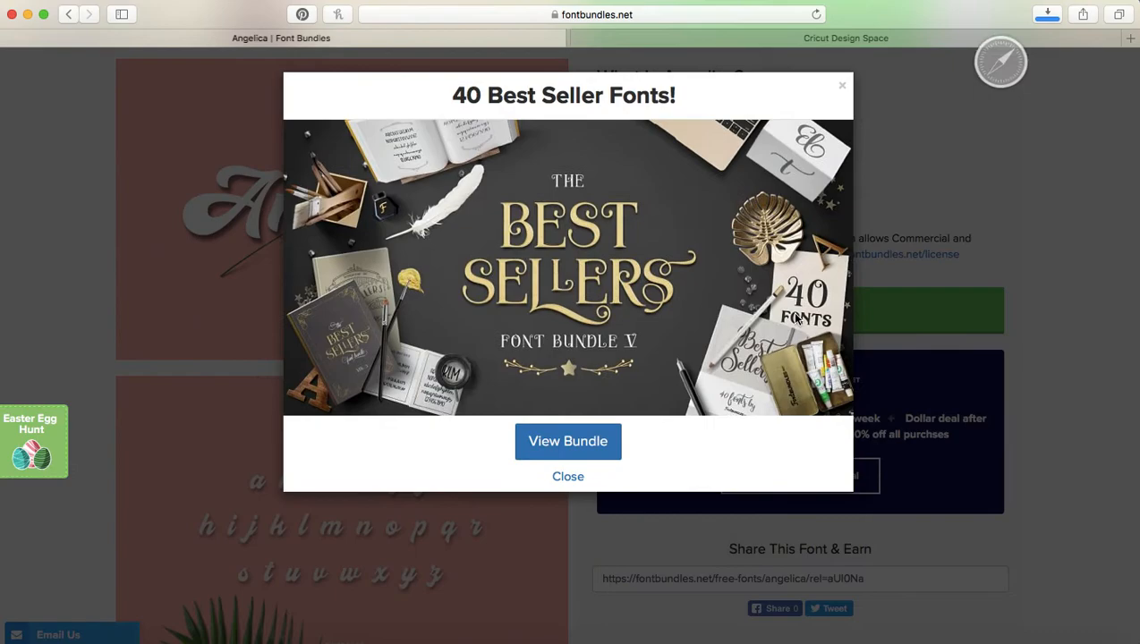
pyautogui.moveTo(842, 90)
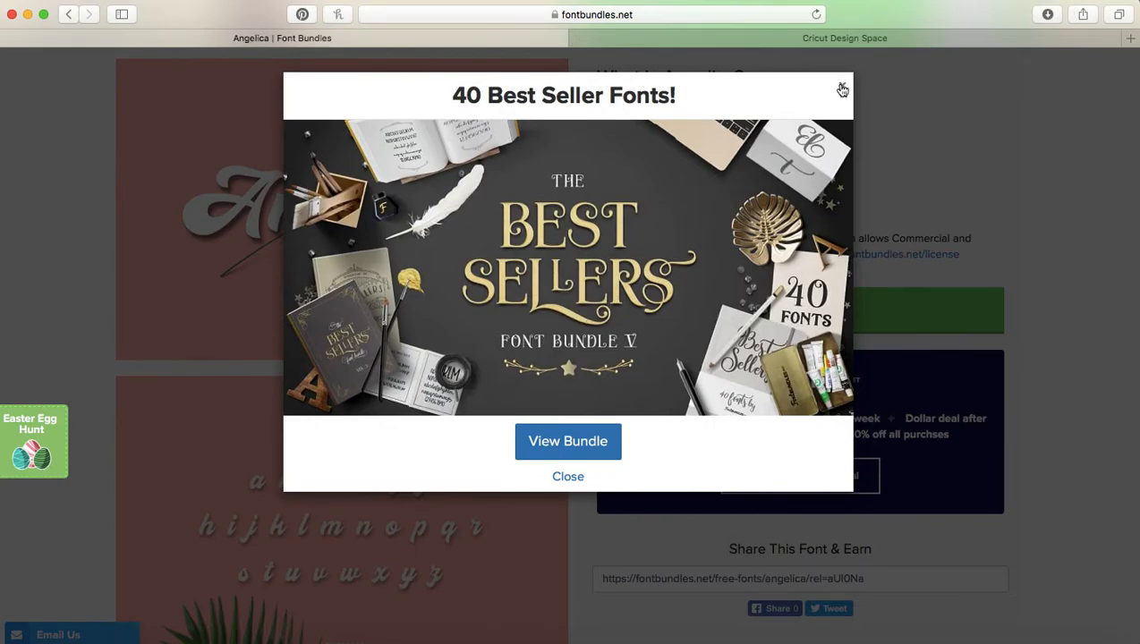
# Dismiss the best-seller promotion and show the downloaded FontBundles-Angelica folder.
pyautogui.click(844, 38)
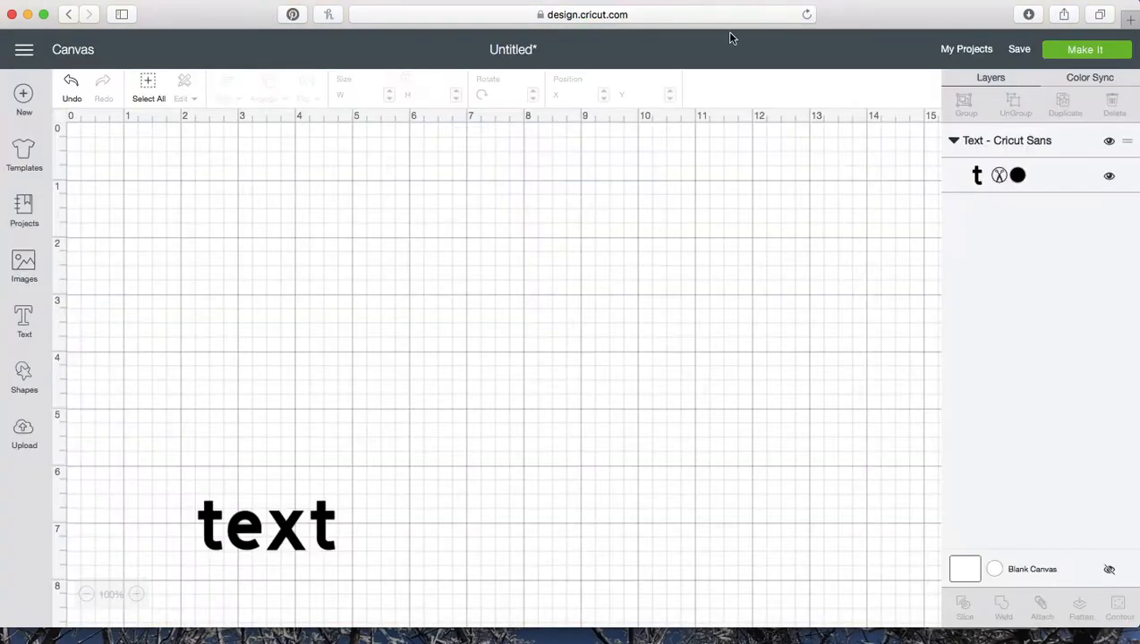
pyautogui.moveTo(1029, 14)
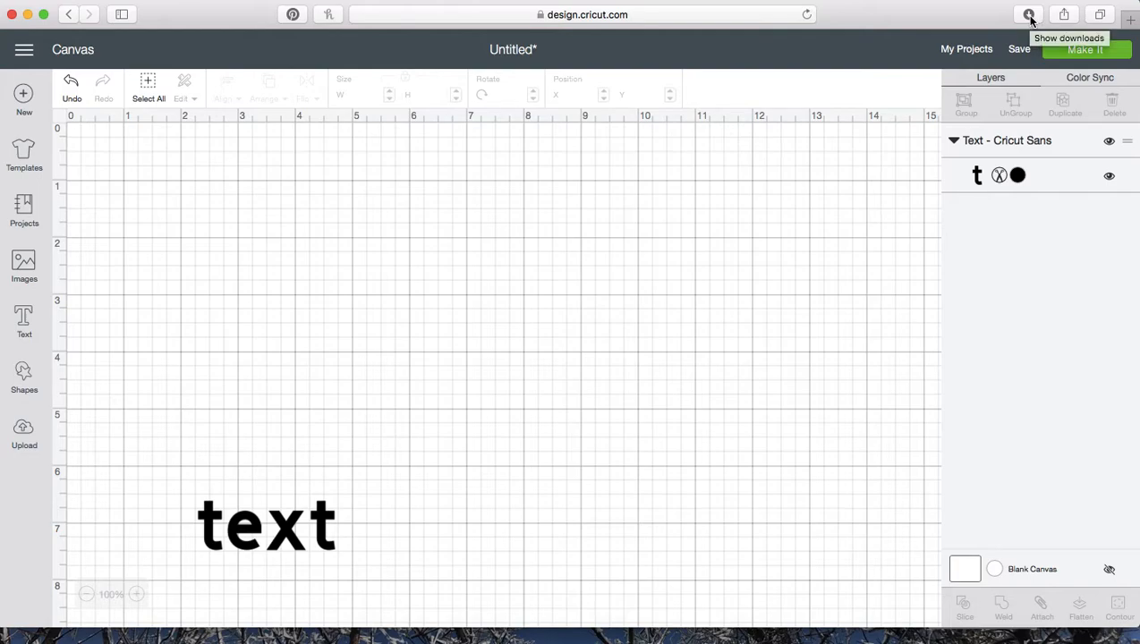
pyautogui.click(1029, 15)
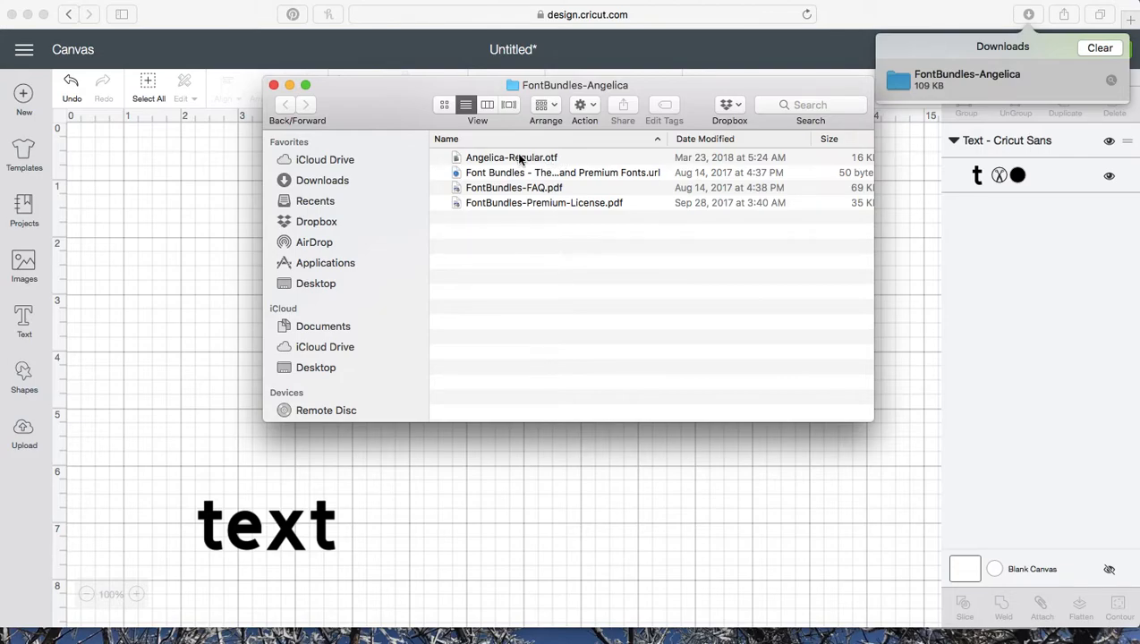
# Install Angelica-Regular.otf via Font Book with the admin password, then close Font Book.
pyautogui.click(511, 158)
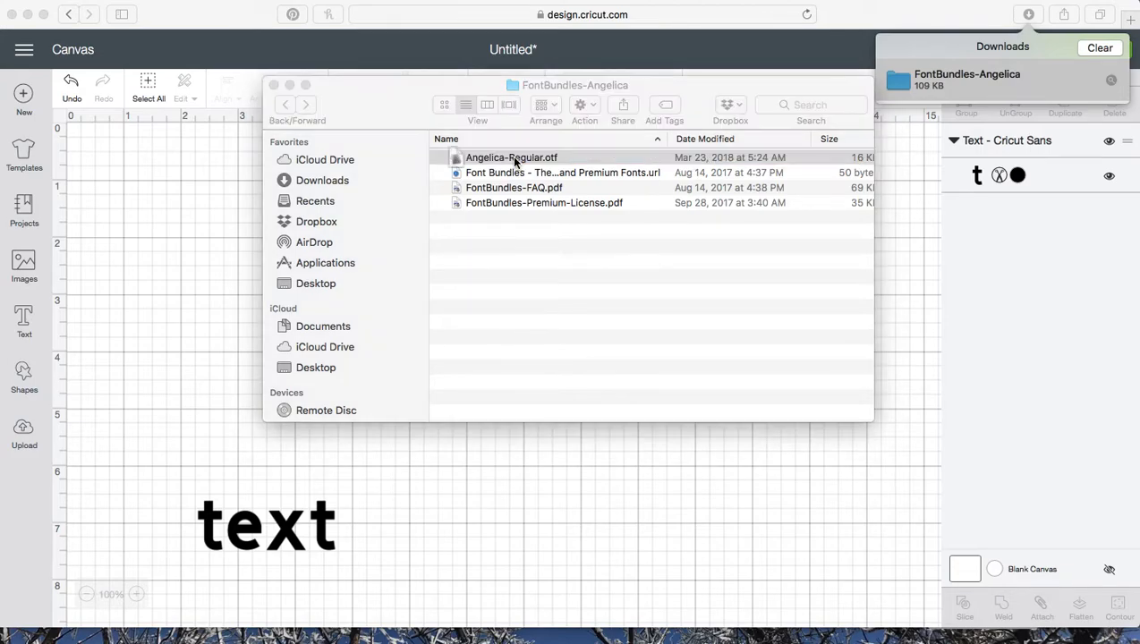
pyautogui.doubleClick(511, 157)
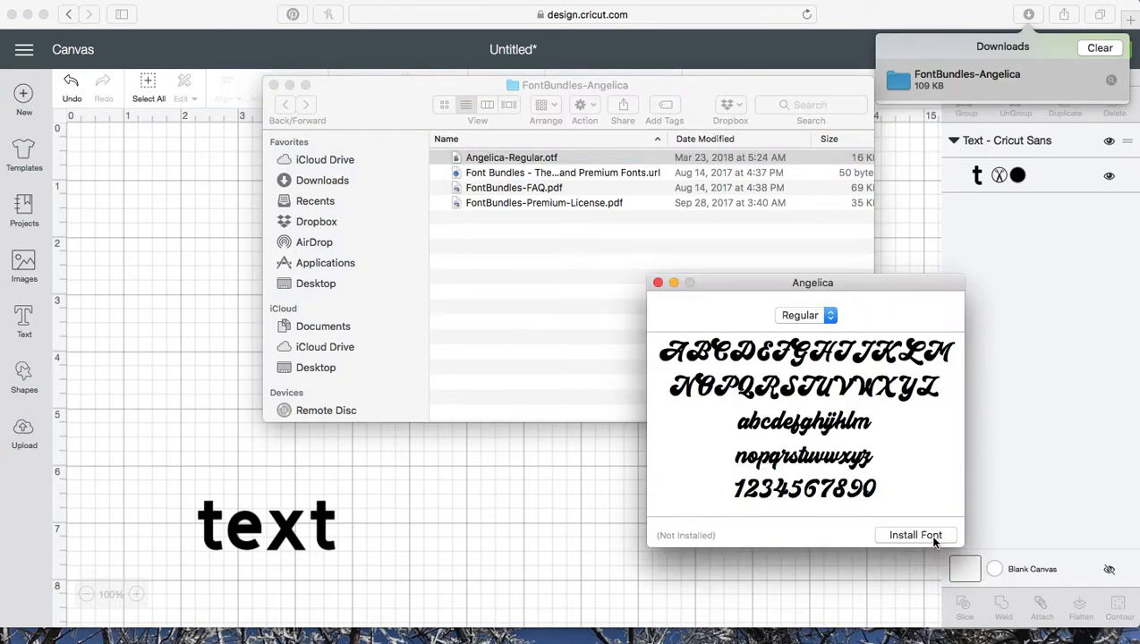
pyautogui.click(915, 535)
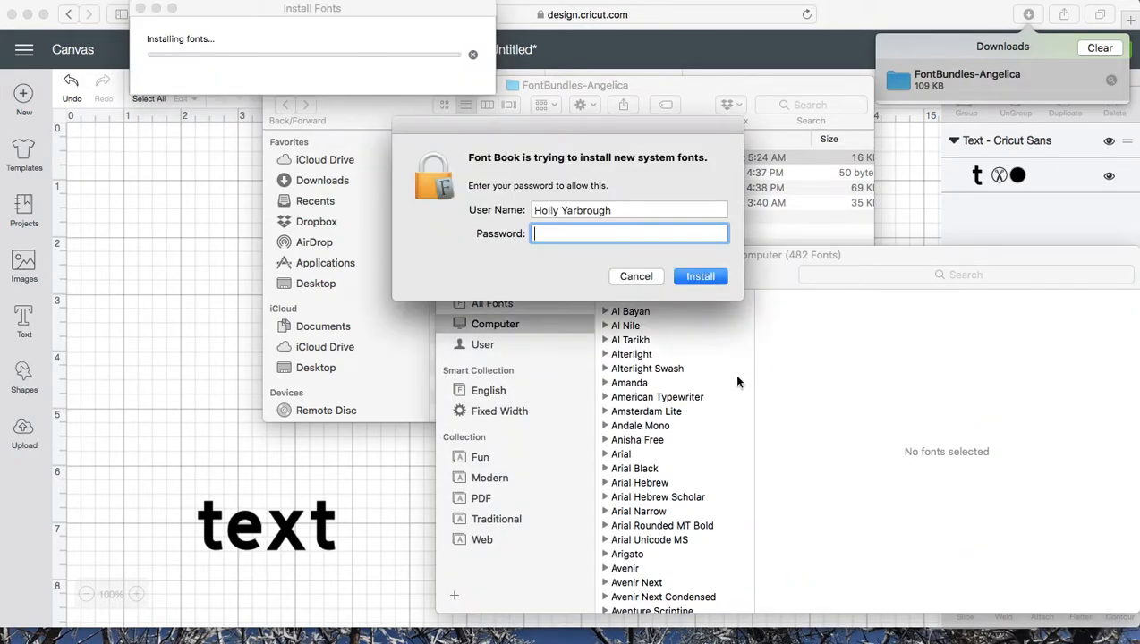
pyautogui.write('•••••')
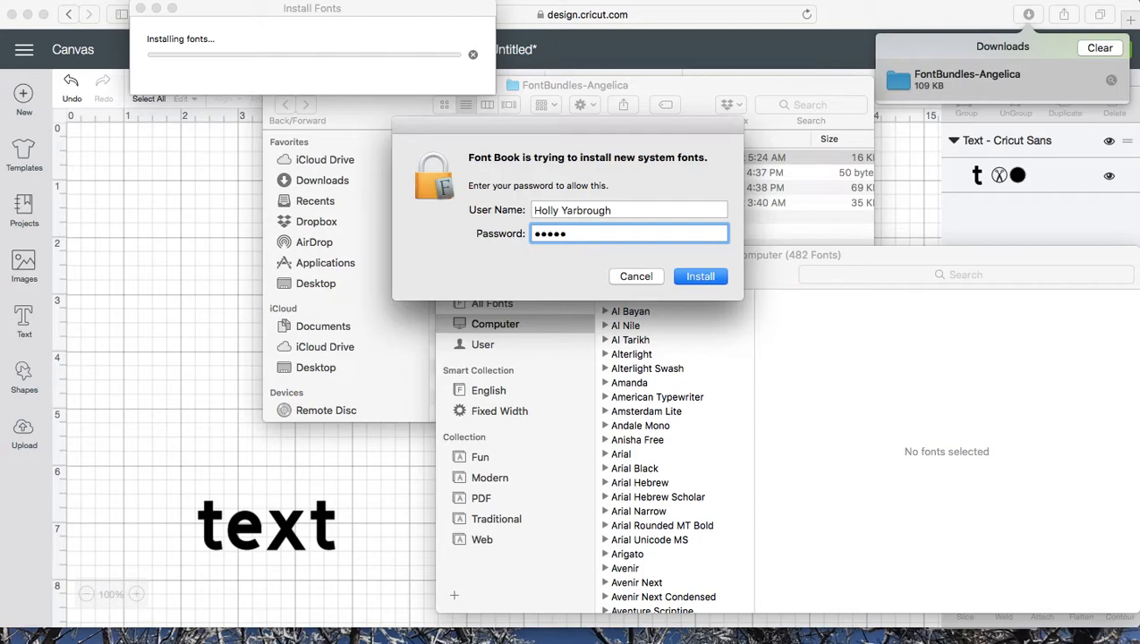
pyautogui.click(699, 276)
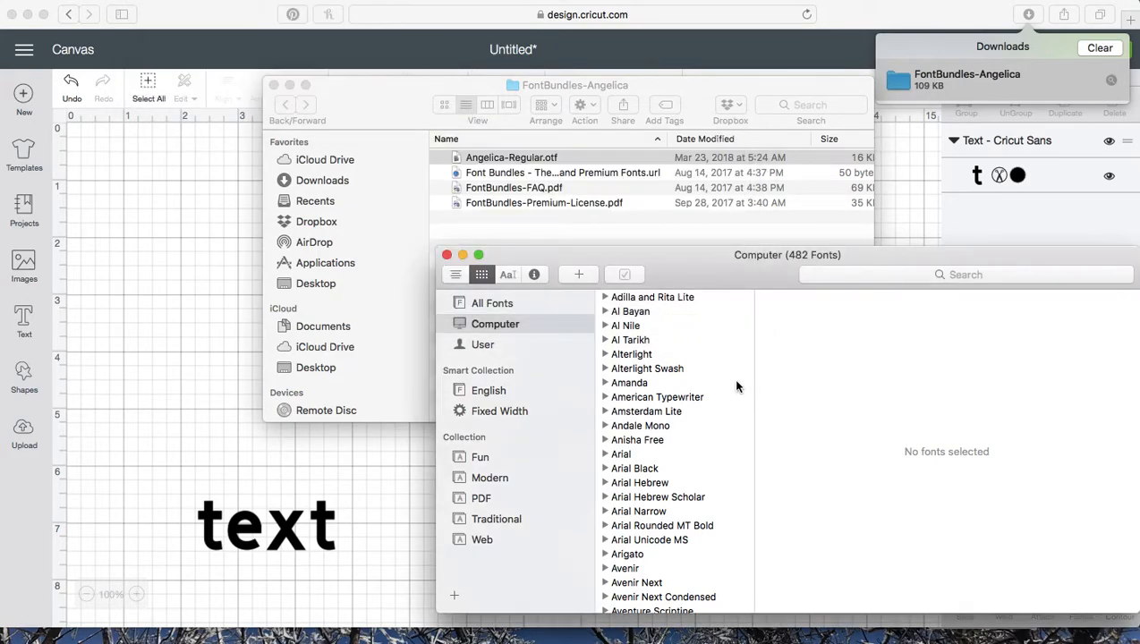
pyautogui.click(630, 439)
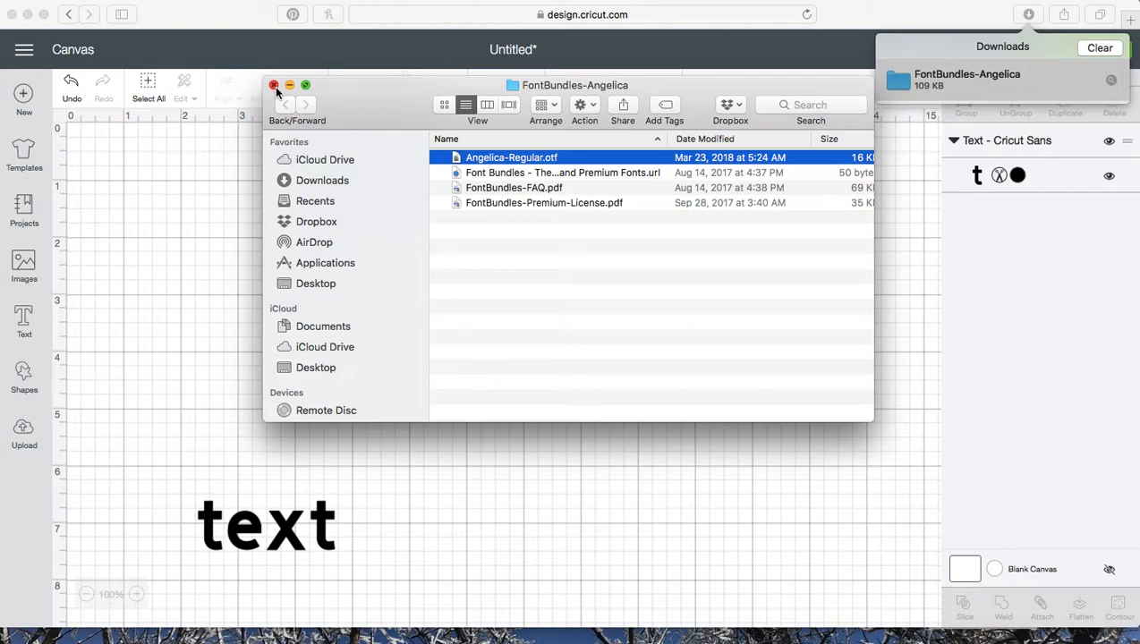
# Select the text layer and search fonts for 'angelica', then clear the empty search.
pyautogui.click(274, 85)
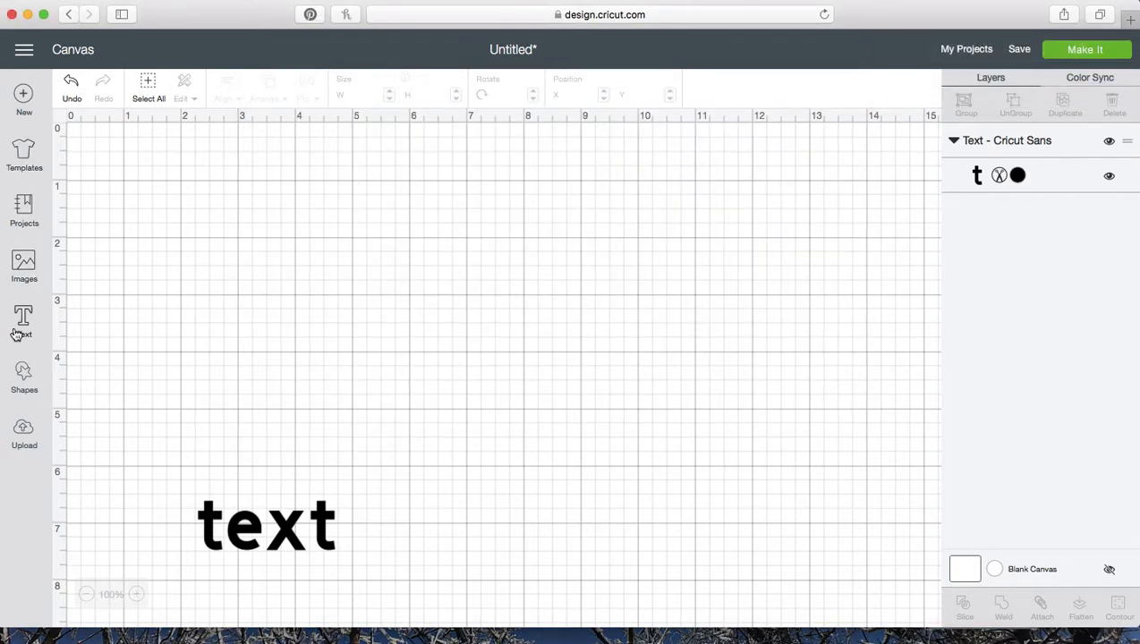
pyautogui.click(266, 526)
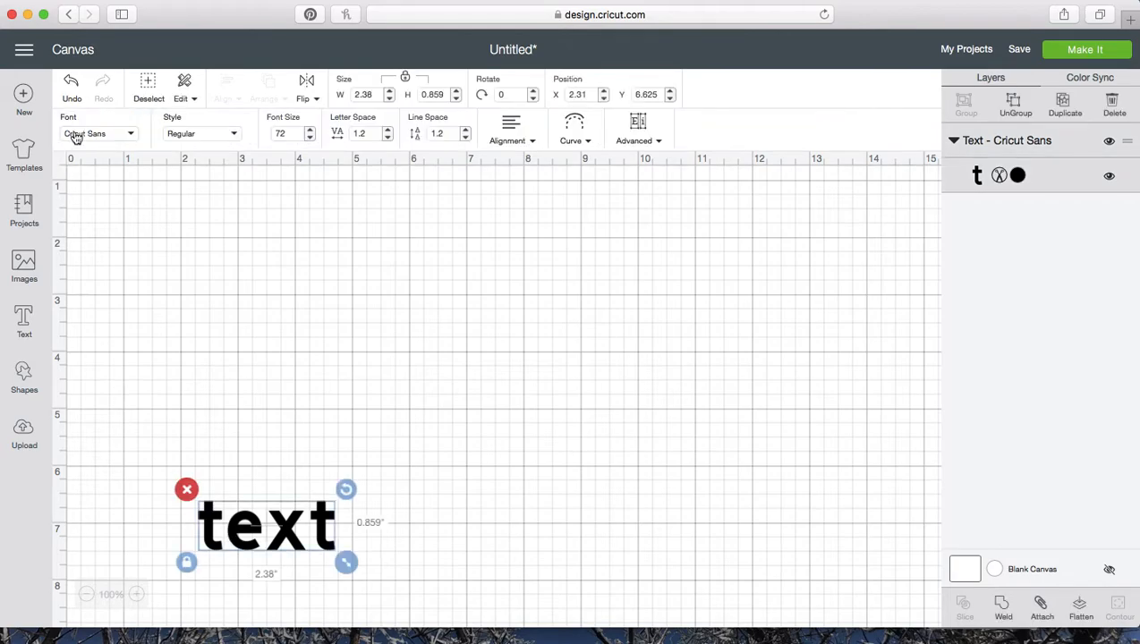
pyautogui.click(98, 134)
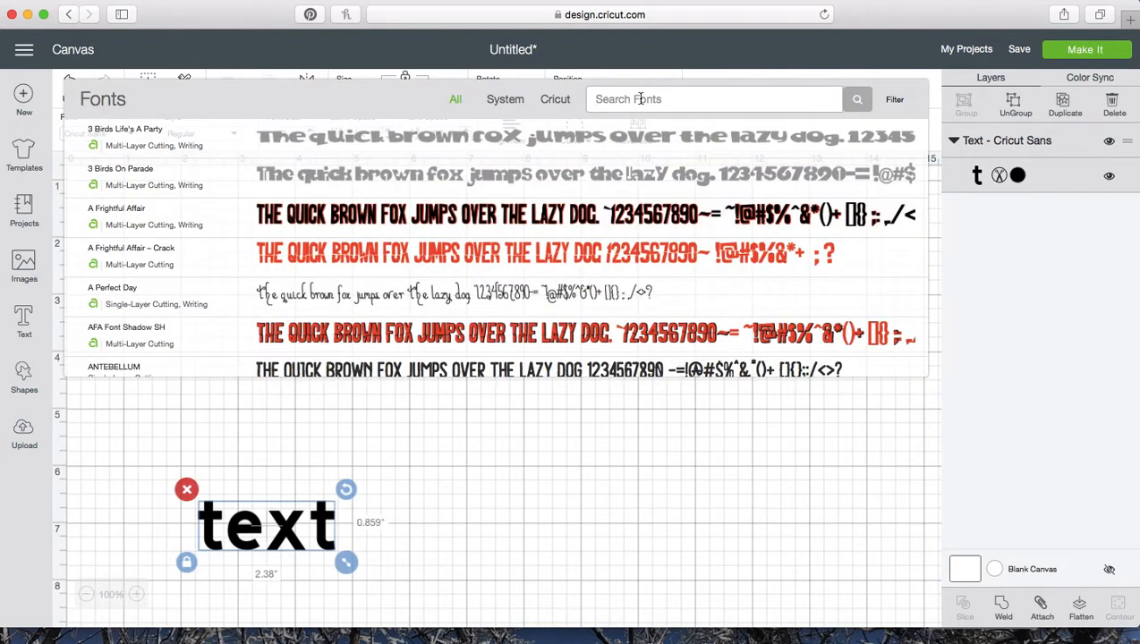
pyautogui.write('angelica')
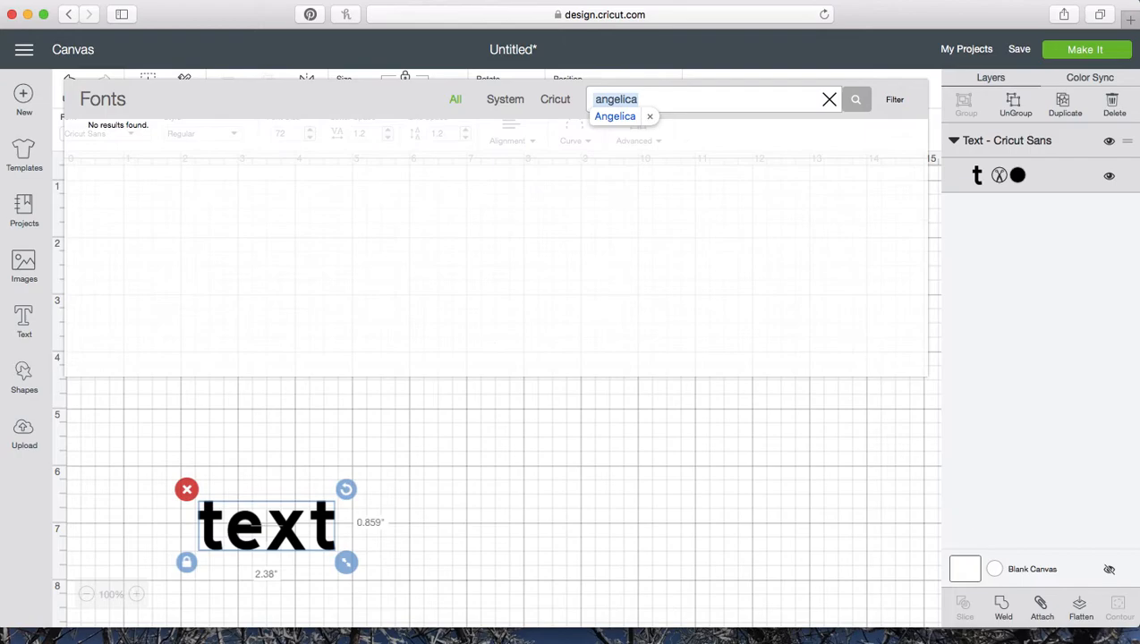
pyautogui.click(614, 117)
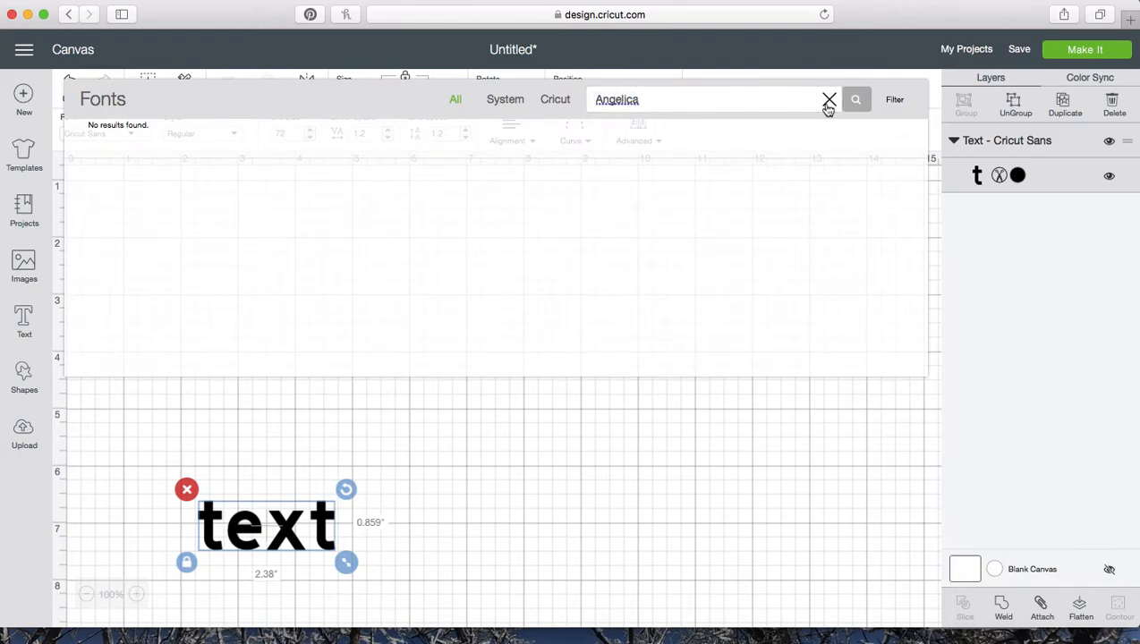
pyautogui.click(829, 98)
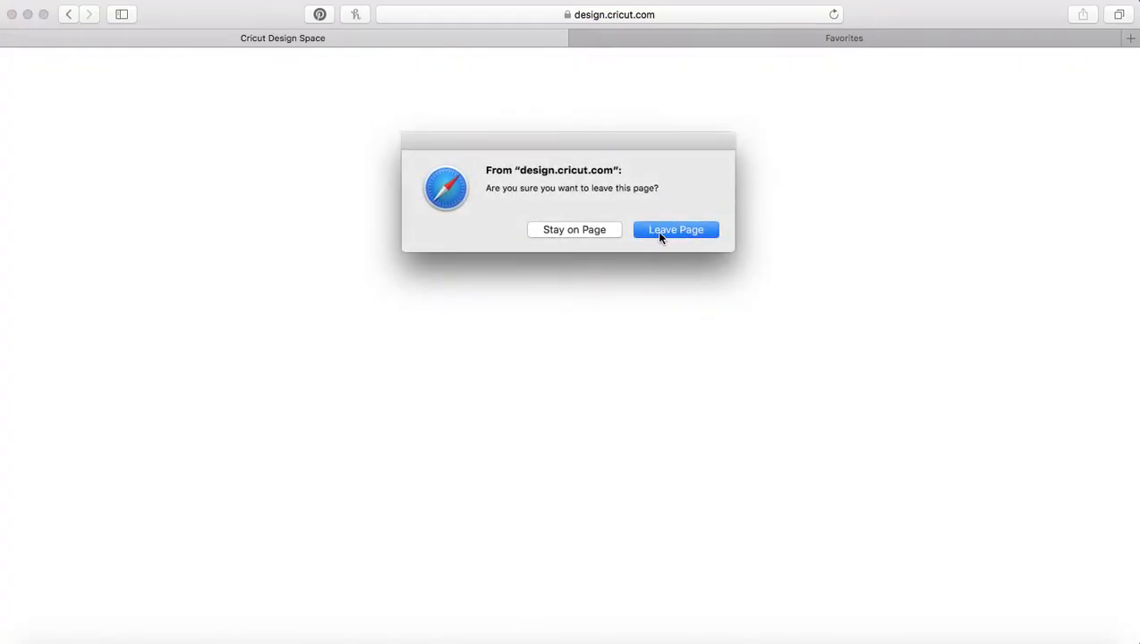
# Leave the Design Space page, relaunch Design Space, and open a new project.
pyautogui.click(675, 230)
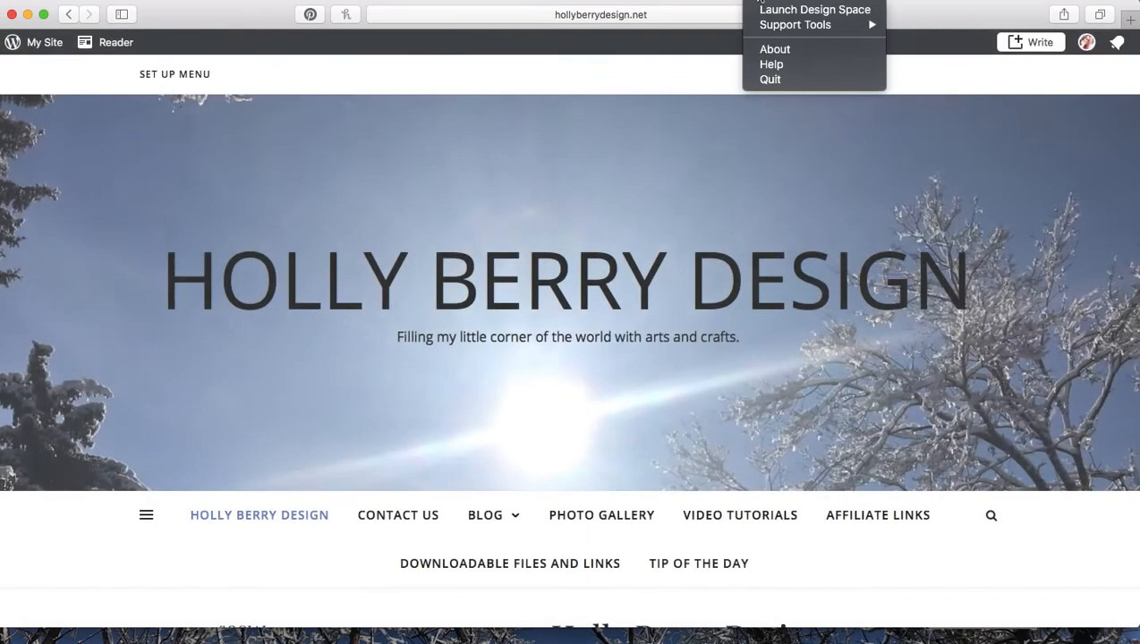
pyautogui.click(814, 9)
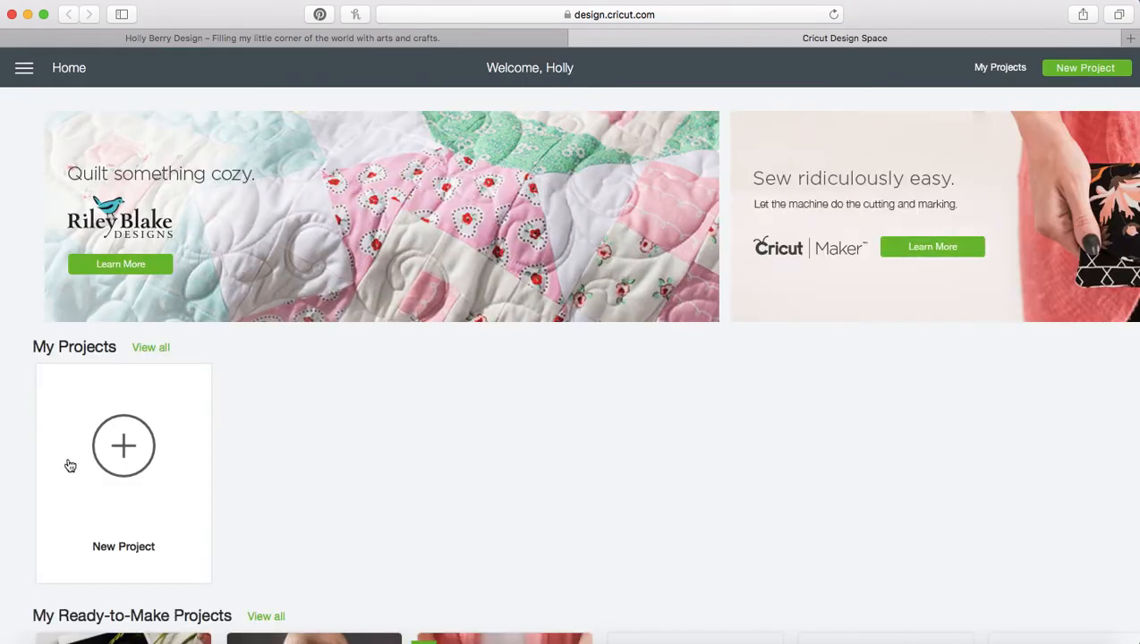
pyautogui.click(124, 446)
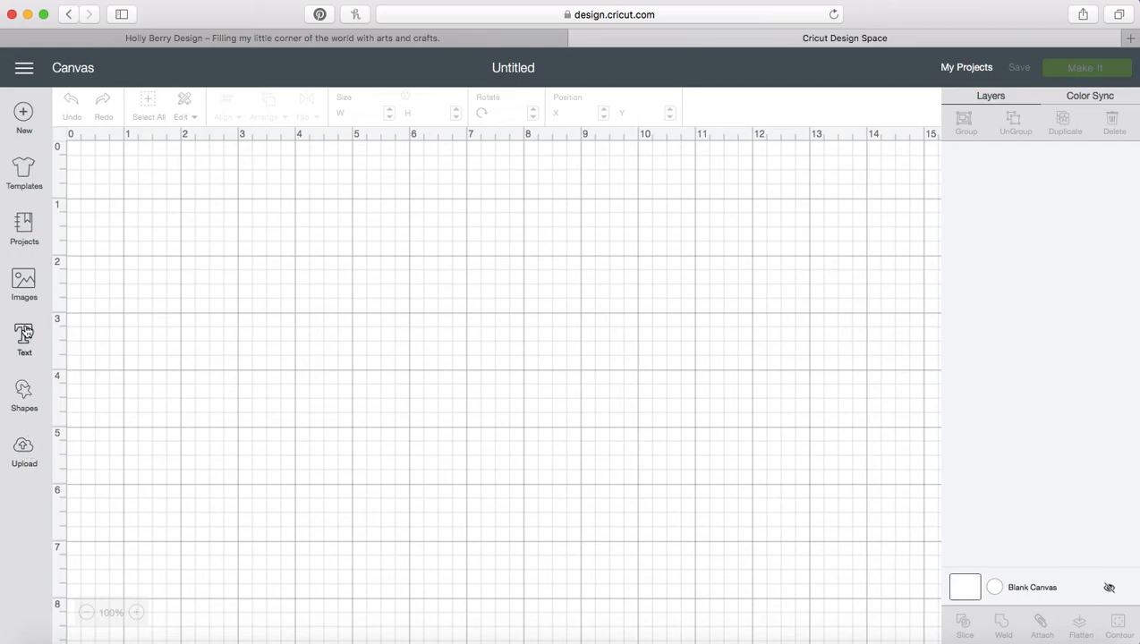
# Add a text layer and search 'angelica' to set it in Angelica.
pyautogui.click(24, 338)
pyautogui.write('text')
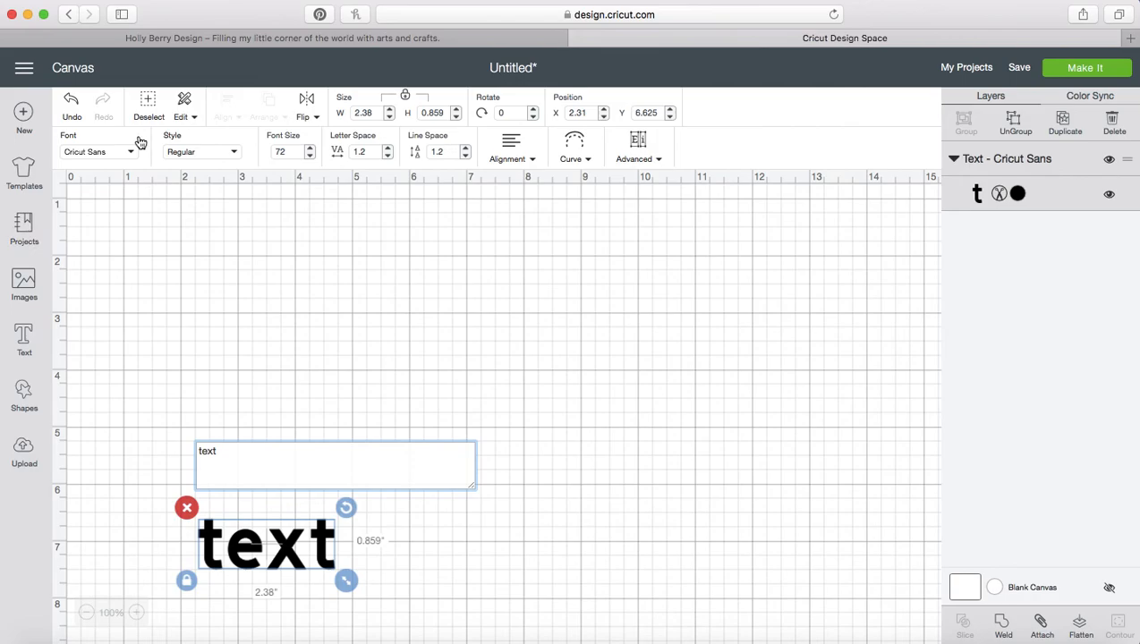
pyautogui.click(99, 151)
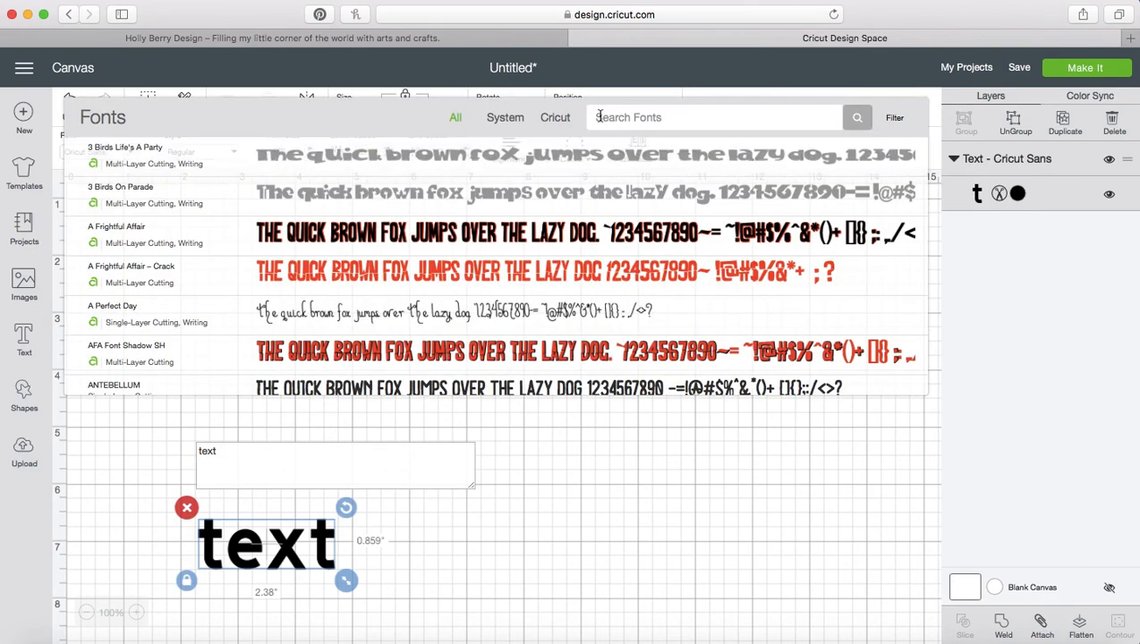
pyautogui.write('angelica')
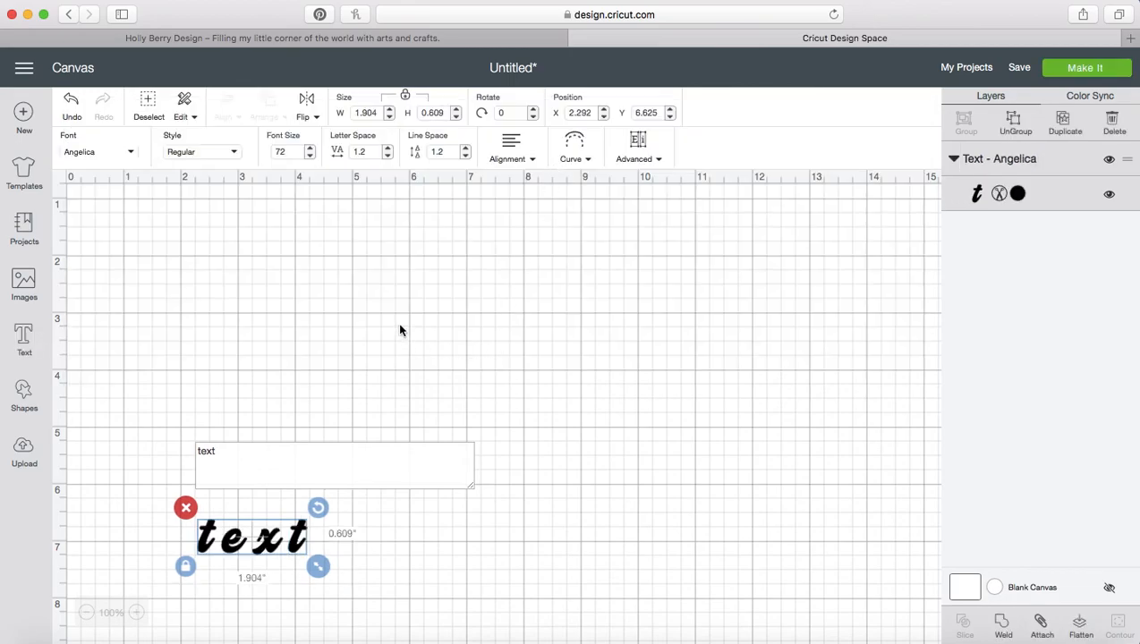
pyautogui.moveTo(442, 310)
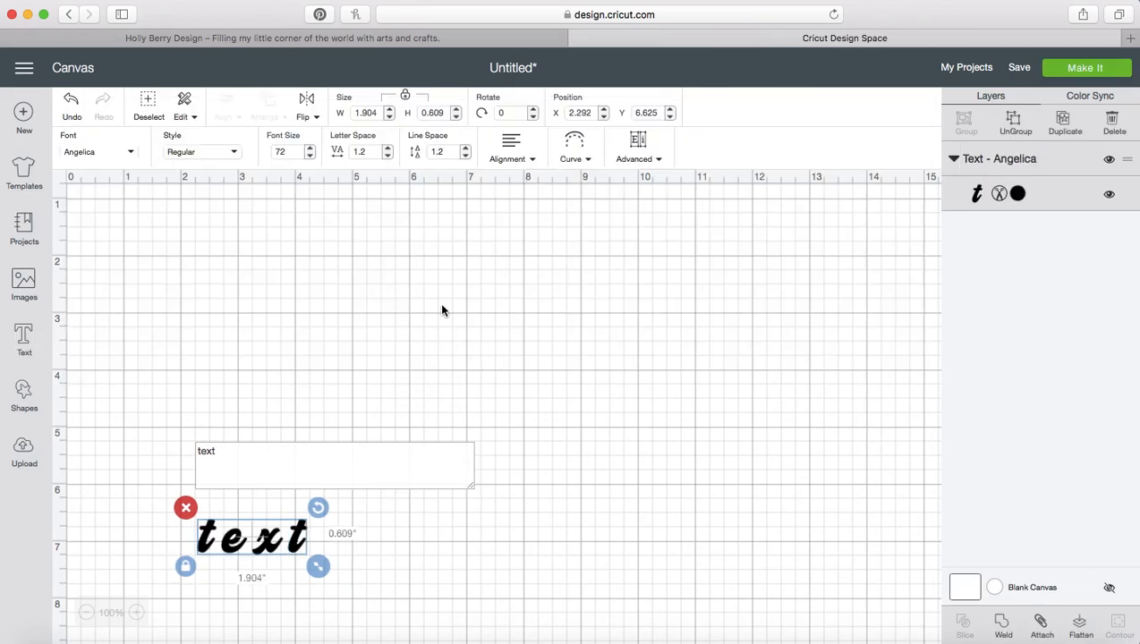